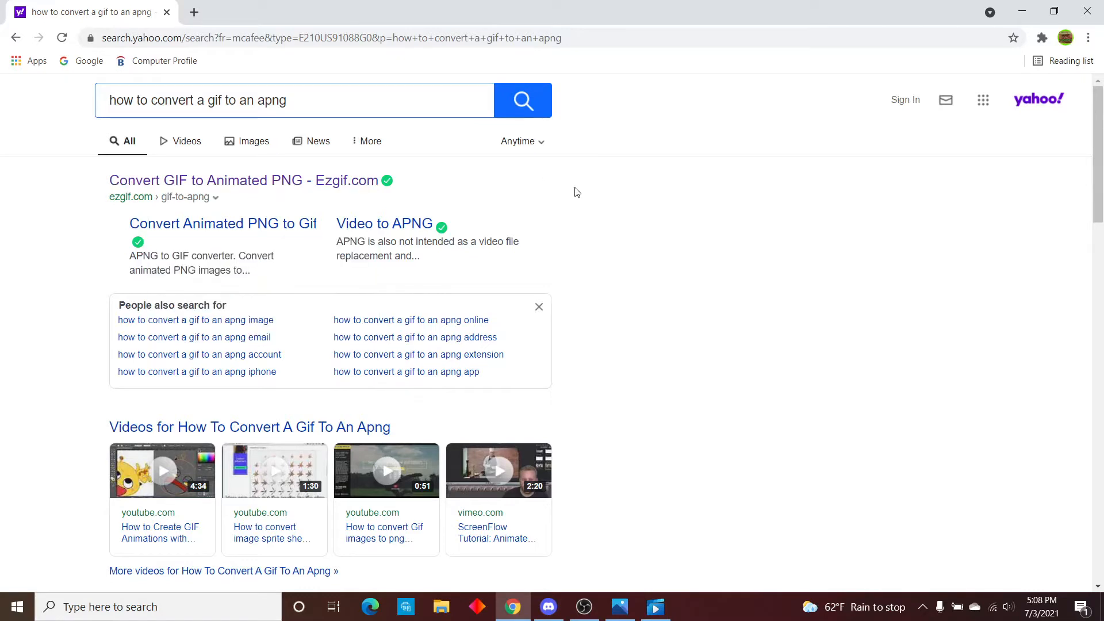
Reach ezgif's 'Convert GIF to Animated PNG' converter page from the Yahoo results
left_click(246, 180)
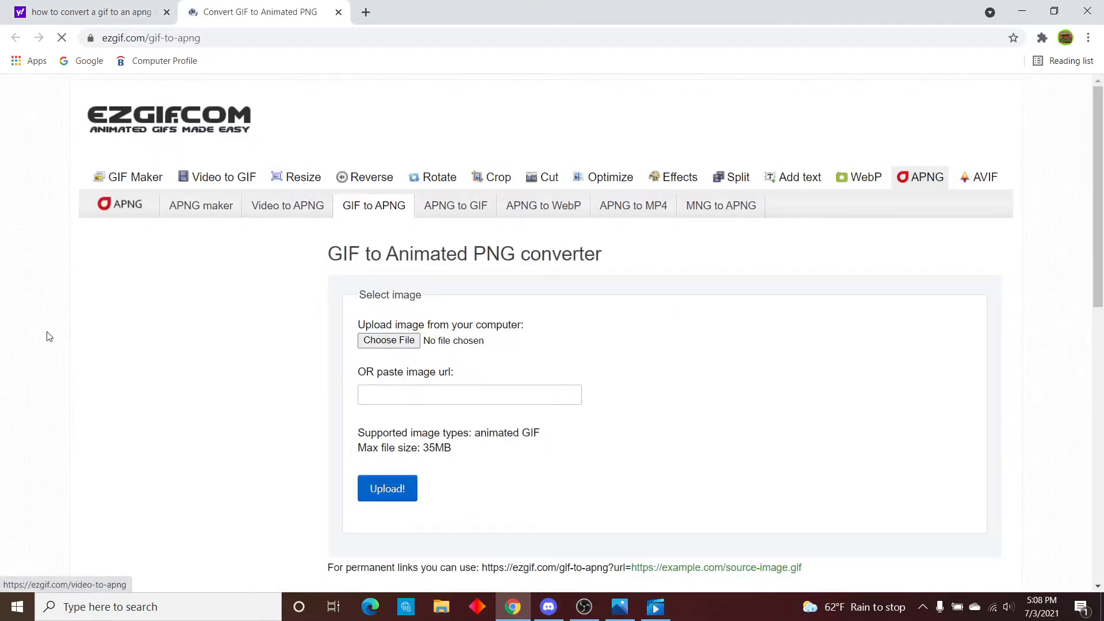
left_click(469, 394)
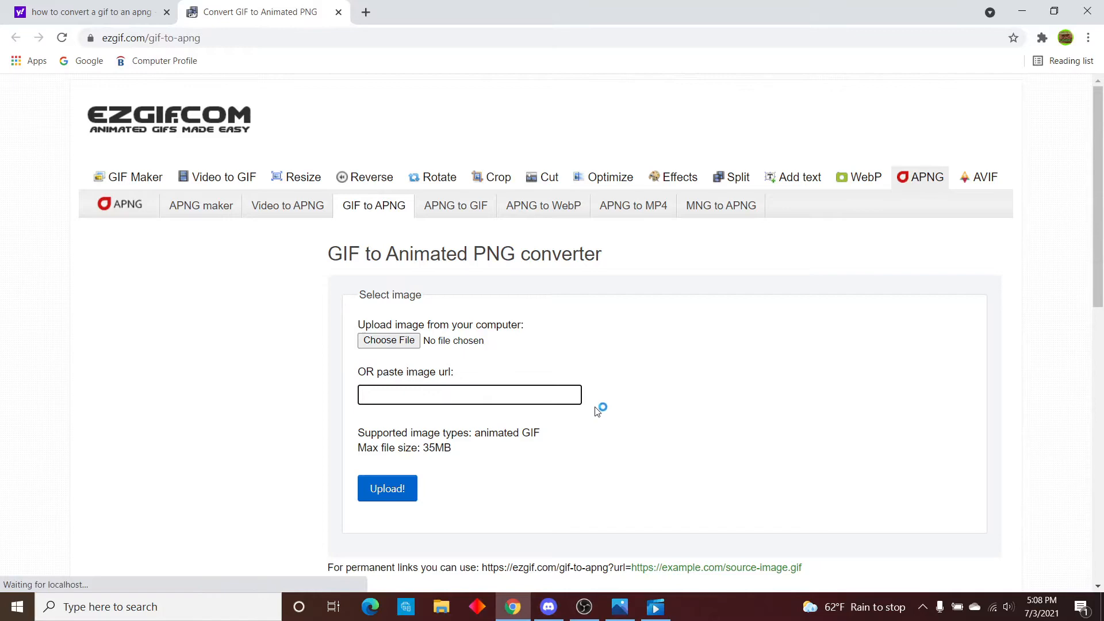
type("https://cdn.discordapp.com/emojis/853451274066591784.gif?v=1")
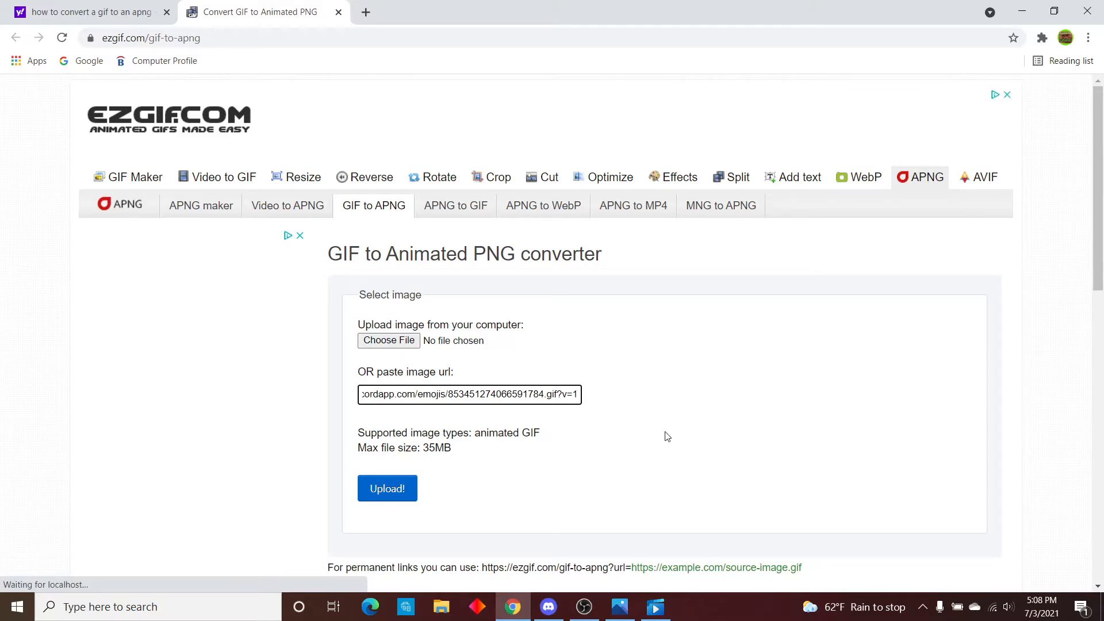
left_click(387, 488)
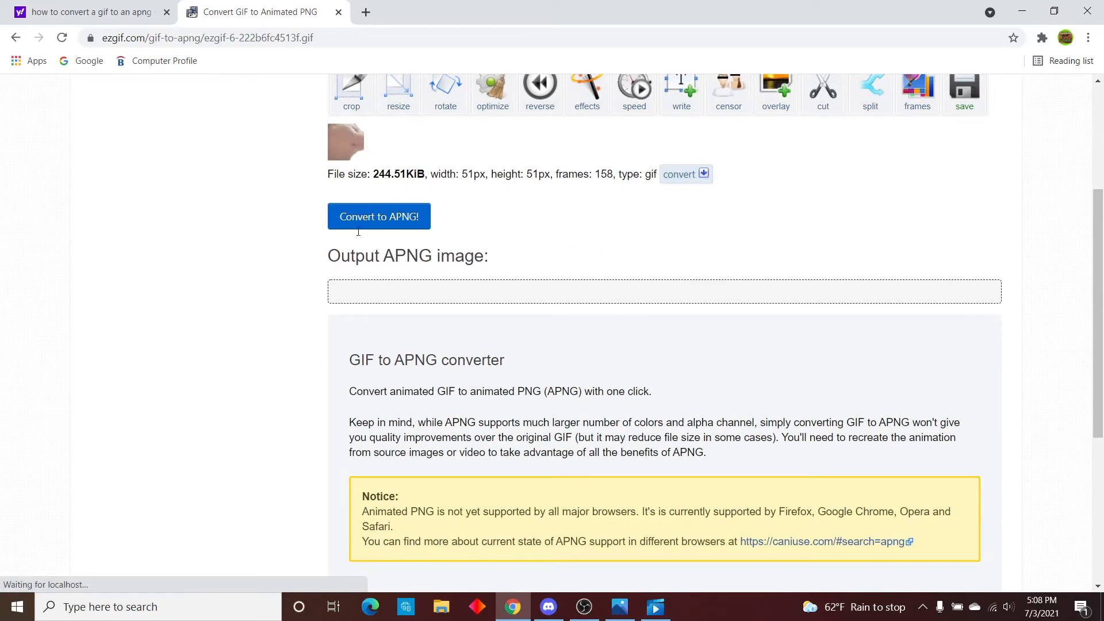
Convert the 158-frame GIF to APNG and download the converted animated PNG
left_click(378, 217)
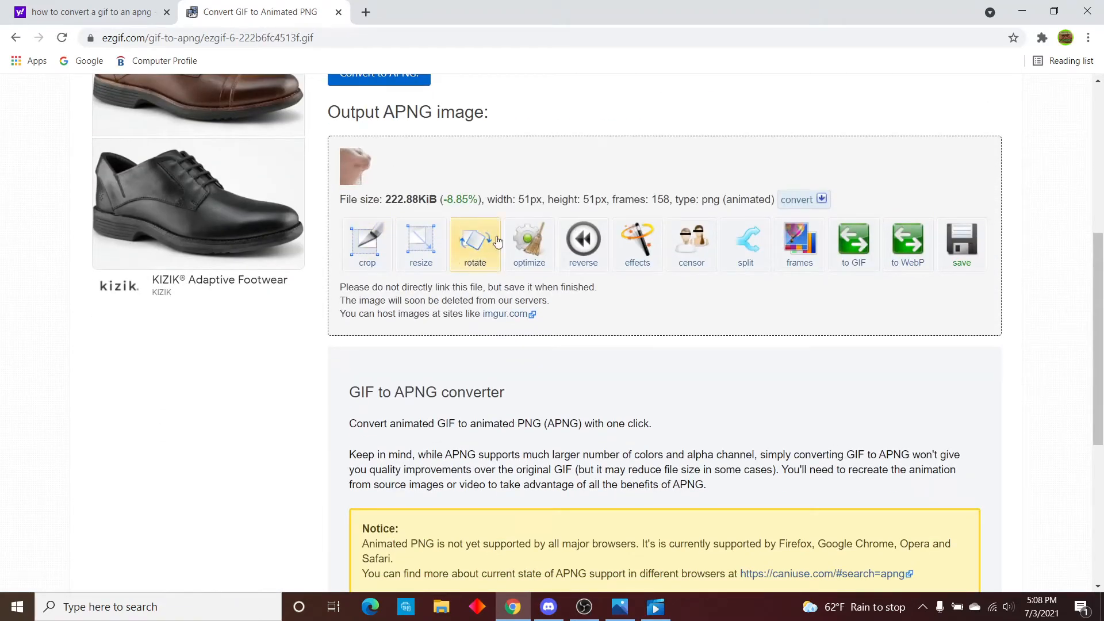
mouse_move(854, 365)
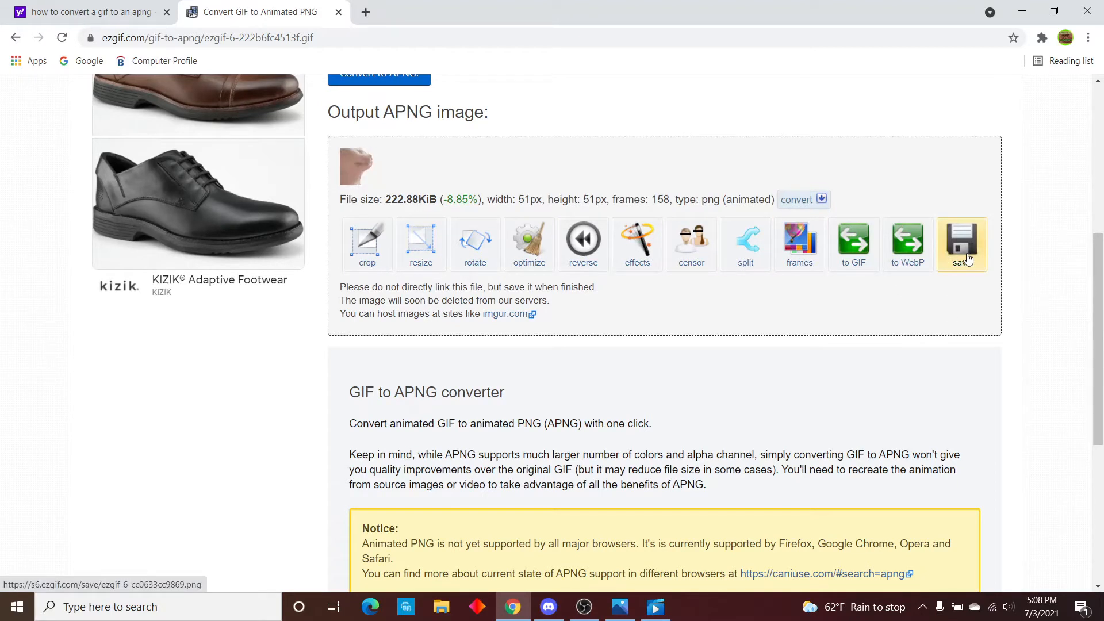
left_click(961, 244)
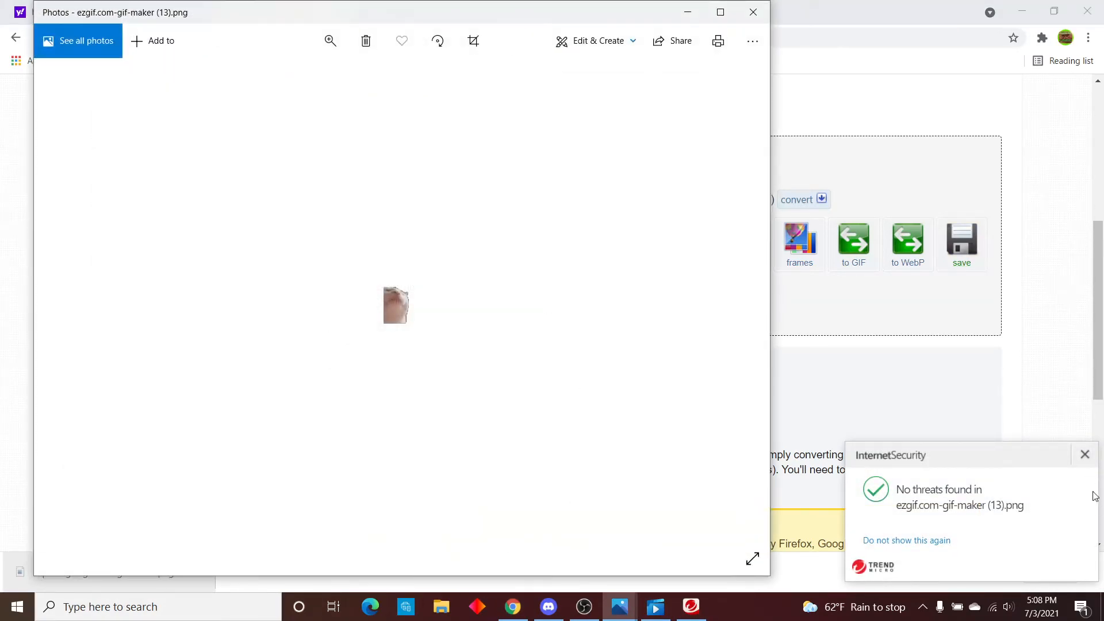
left_click(751, 42)
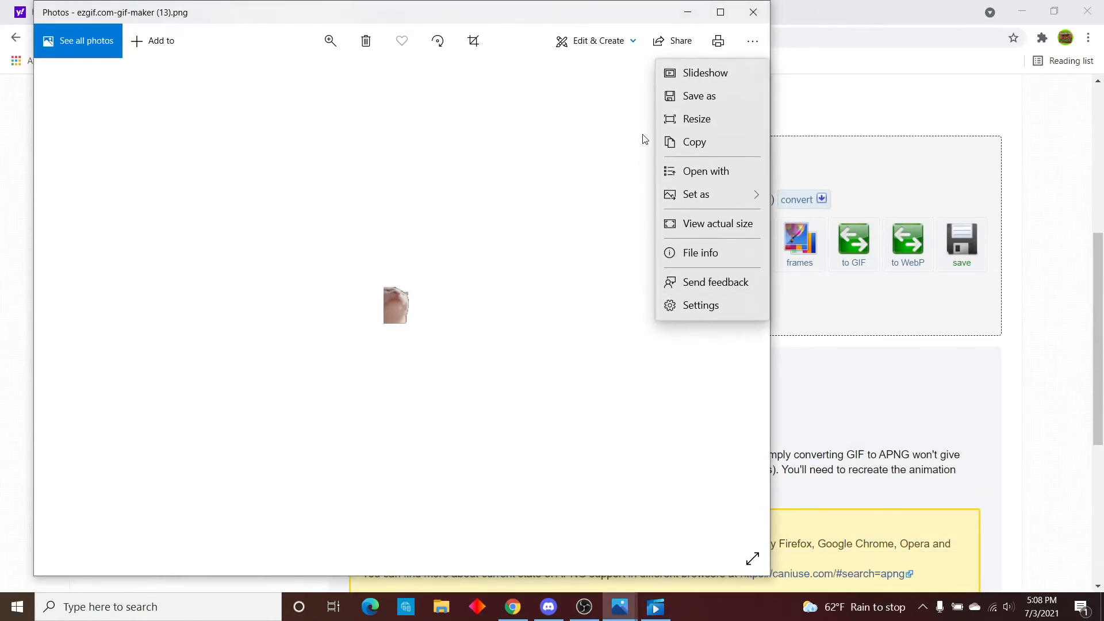
left_click(510, 234)
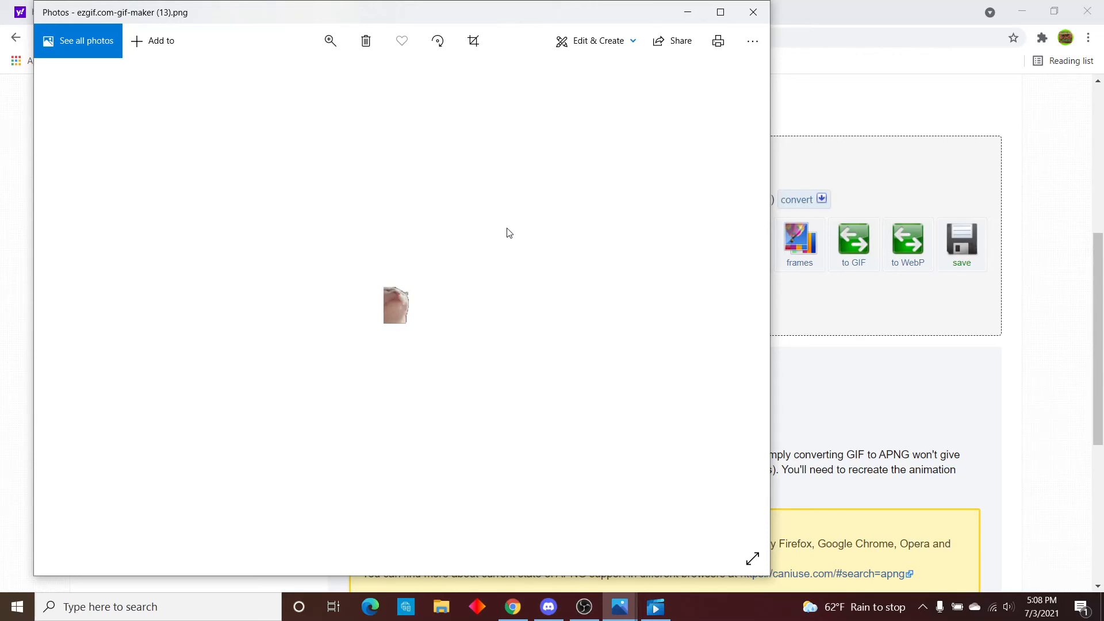